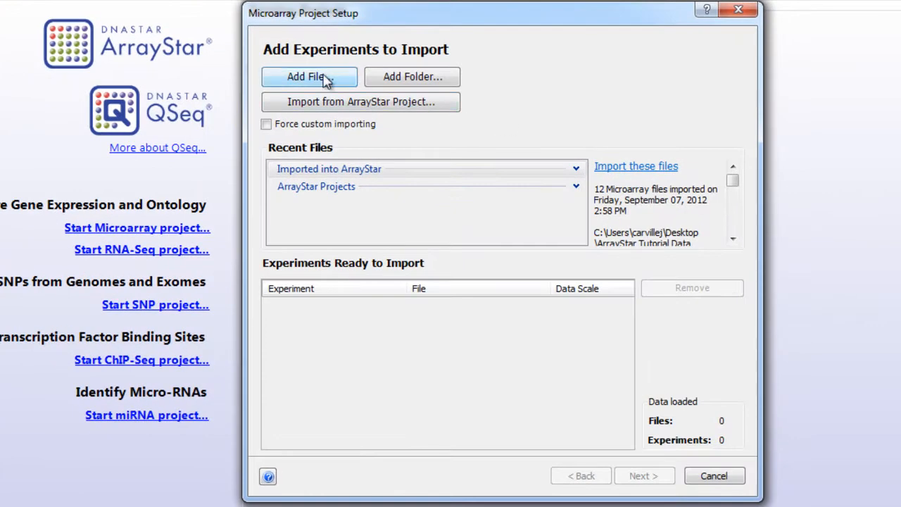
Step: Add the seven CEL files from the crp Mutant folder as experiments
{"action": "left_click", "coordinate": [309, 76]}
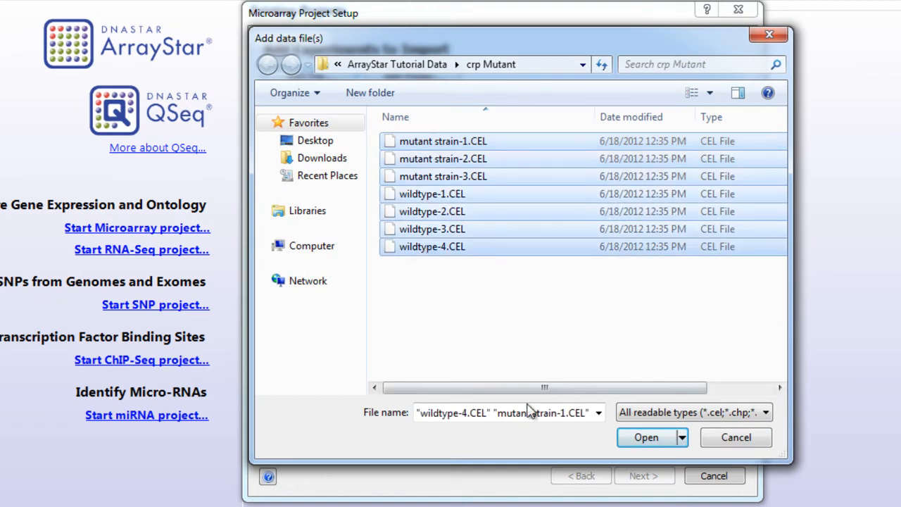
{"action": "left_click", "coordinate": [645, 437]}
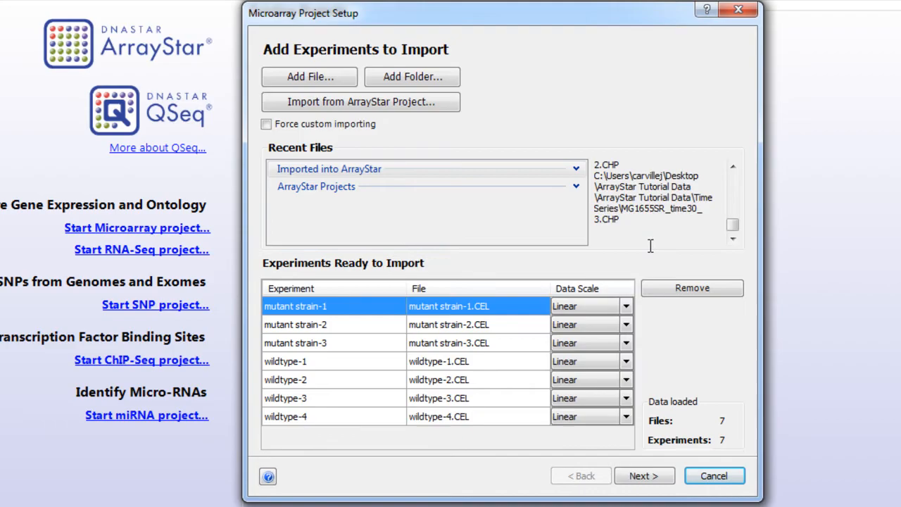
Step: Choose RMA preprocessing to finish the import into a clustered heat map
{"action": "left_click", "coordinate": [642, 475]}
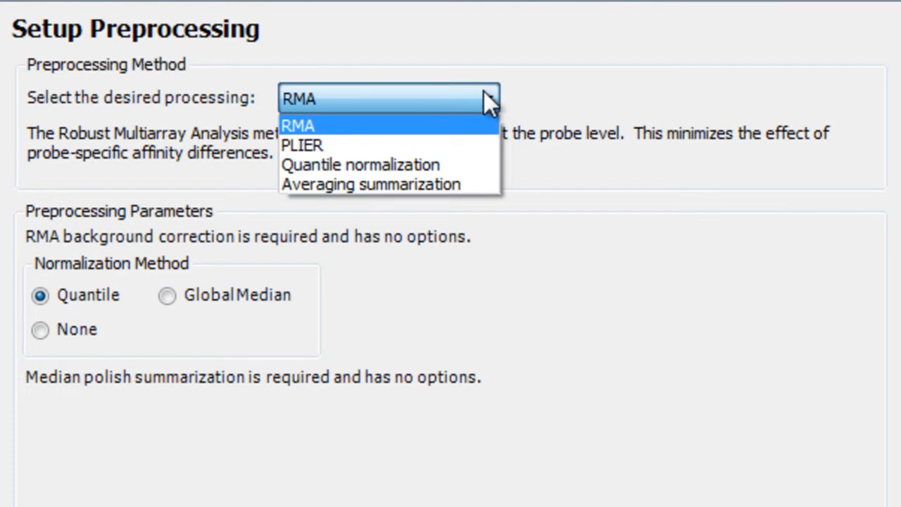
{"action": "left_click", "coordinate": [298, 126]}
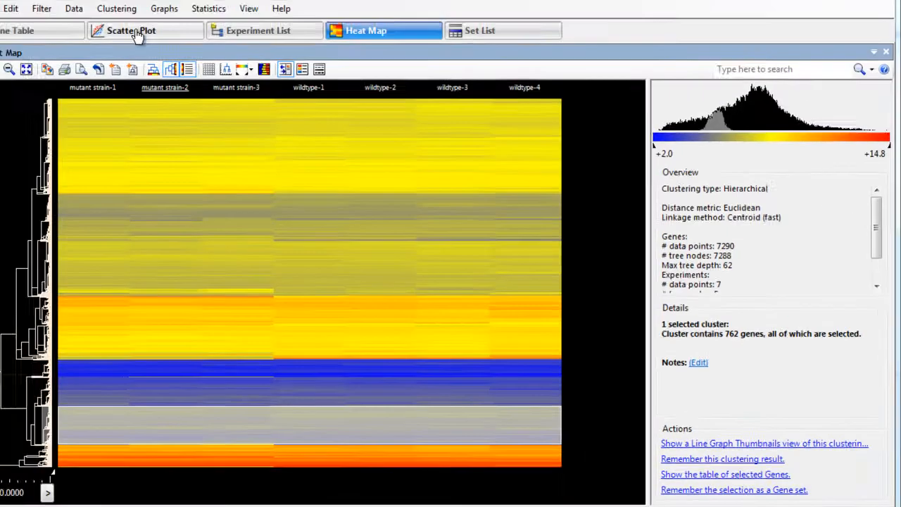
Step: Select the 282 genes at 95% confidence and 2-fold change on the scatter plot and remember them as a gene set
{"action": "left_click", "coordinate": [131, 30]}
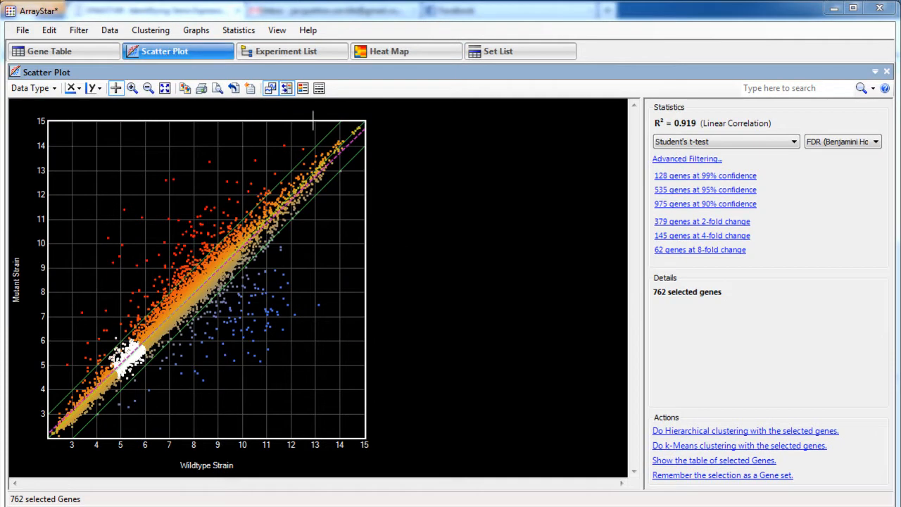
{"action": "left_click", "coordinate": [704, 175]}
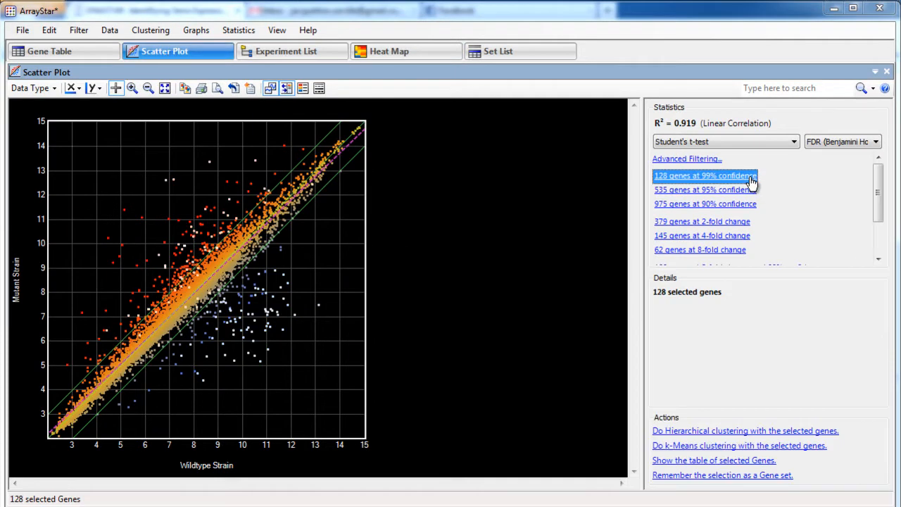
{"action": "mouse_move", "coordinate": [746, 229]}
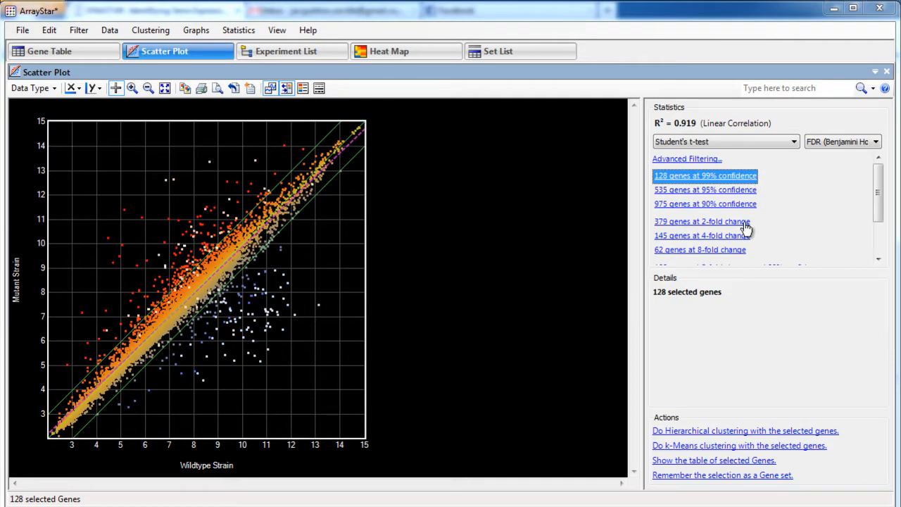
{"action": "left_click", "coordinate": [700, 221]}
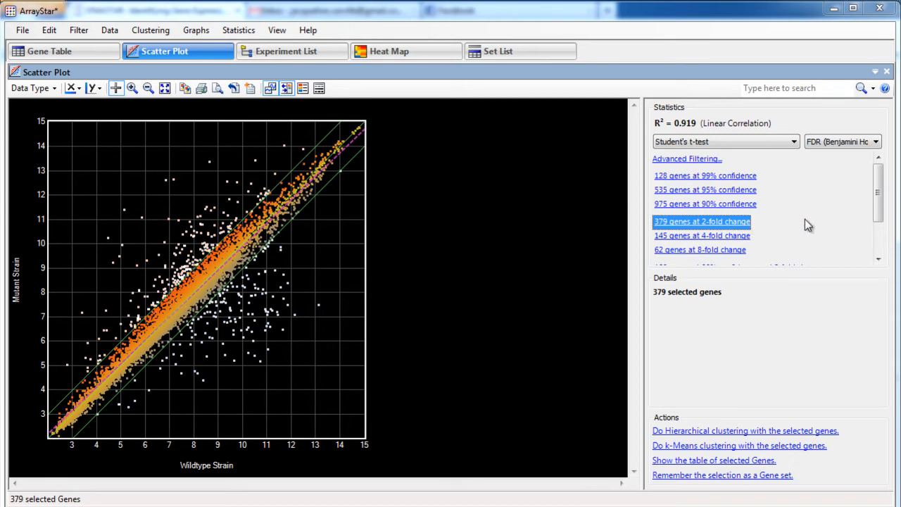
{"action": "left_click", "coordinate": [737, 222]}
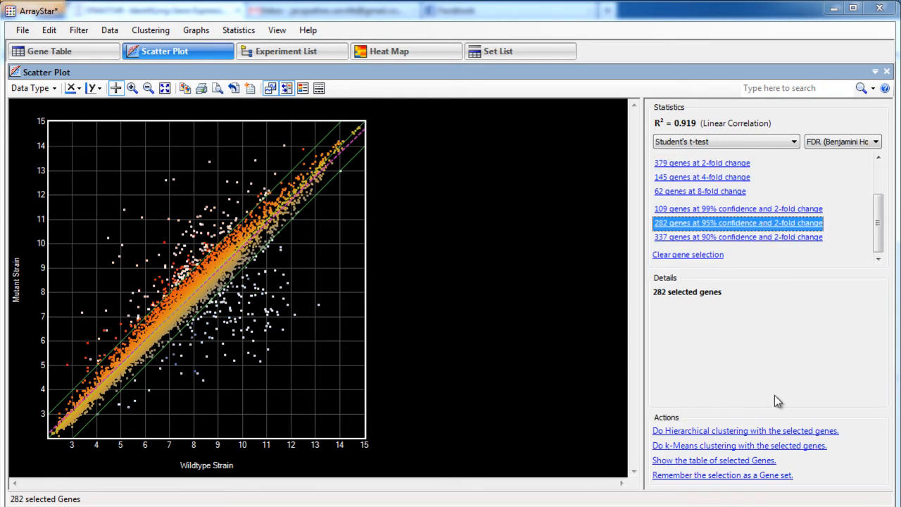
{"action": "left_click", "coordinate": [721, 474]}
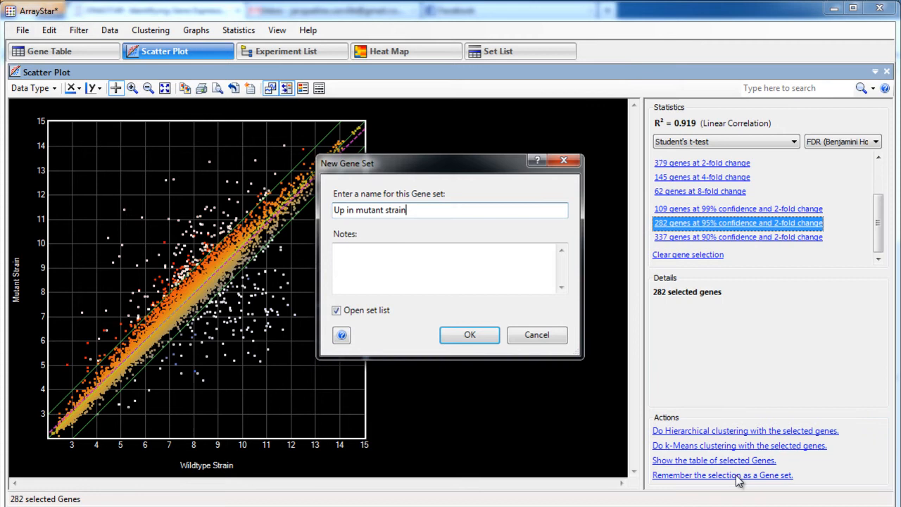
Step: Save the 282-gene set 'Up in mutant strain' and view it in the Set List
{"action": "left_click", "coordinate": [470, 335]}
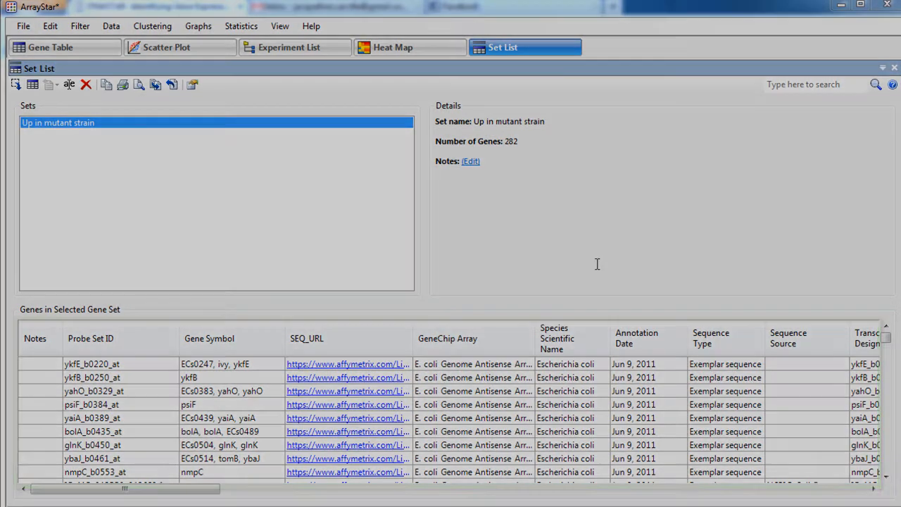
{"action": "left_click", "coordinate": [51, 51]}
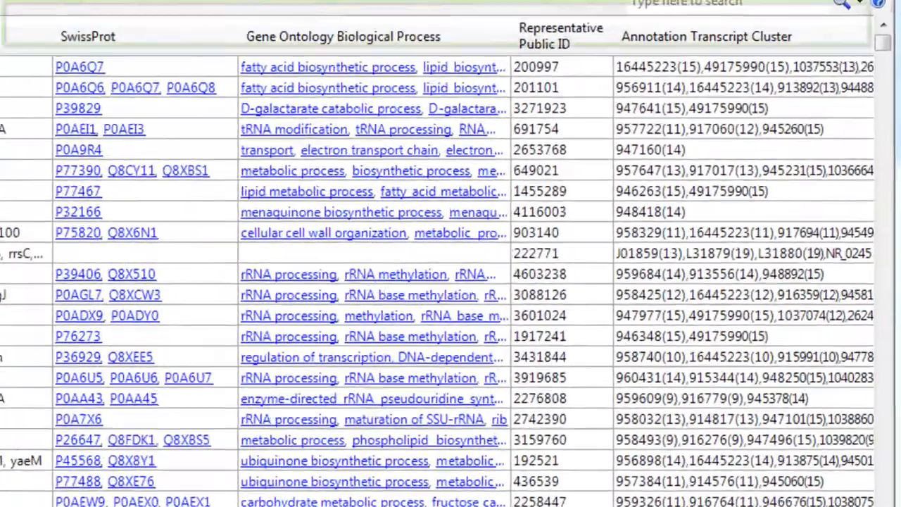
{"action": "left_click", "coordinate": [527, 21]}
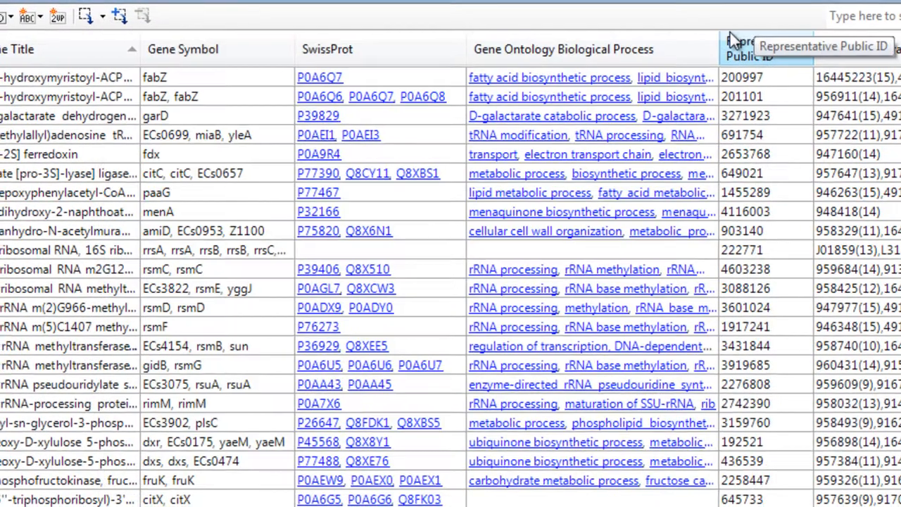
Step: Show line graph thumbnails beside the scatter plot and select clusters #3 and #6
{"action": "left_click", "coordinate": [190, 12]}
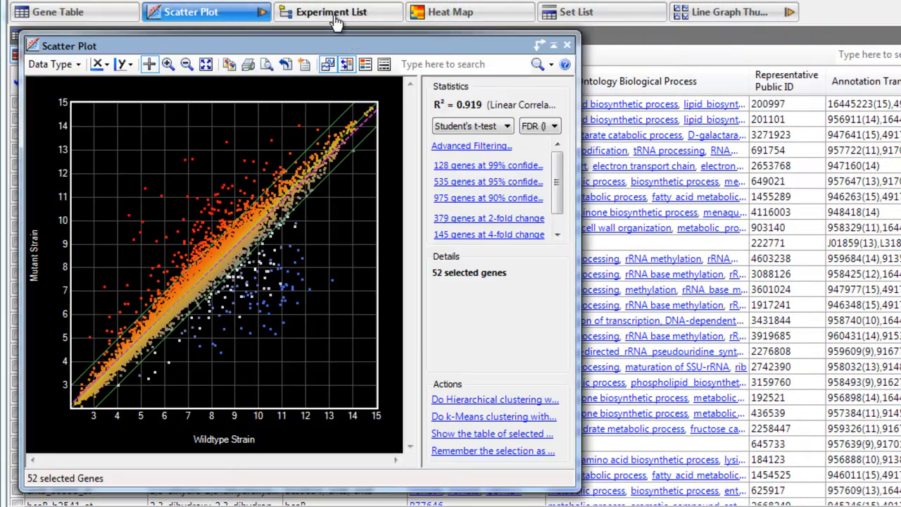
{"action": "left_click", "coordinate": [729, 12]}
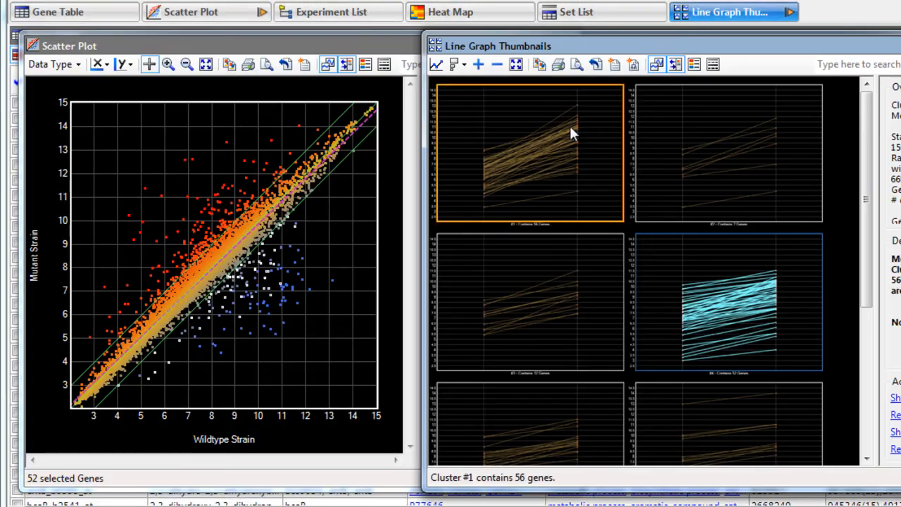
{"action": "left_click", "coordinate": [528, 301]}
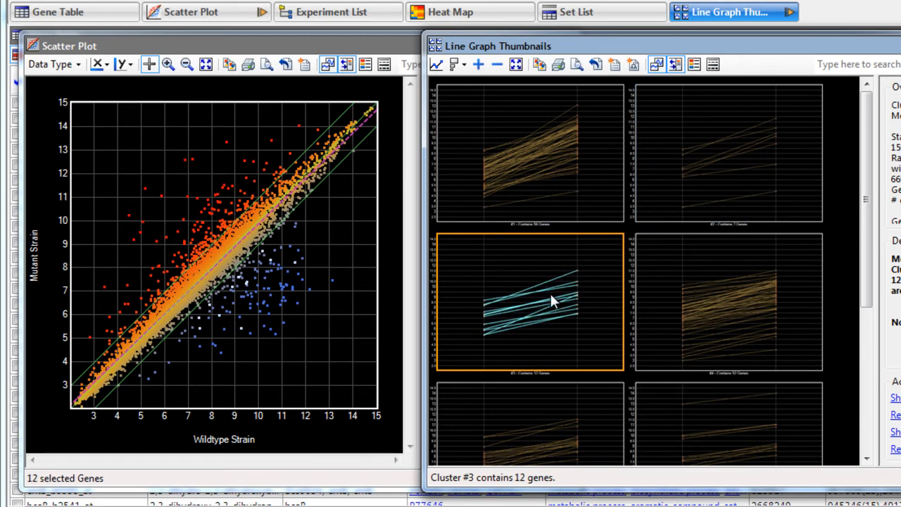
{"action": "left_click", "coordinate": [727, 423]}
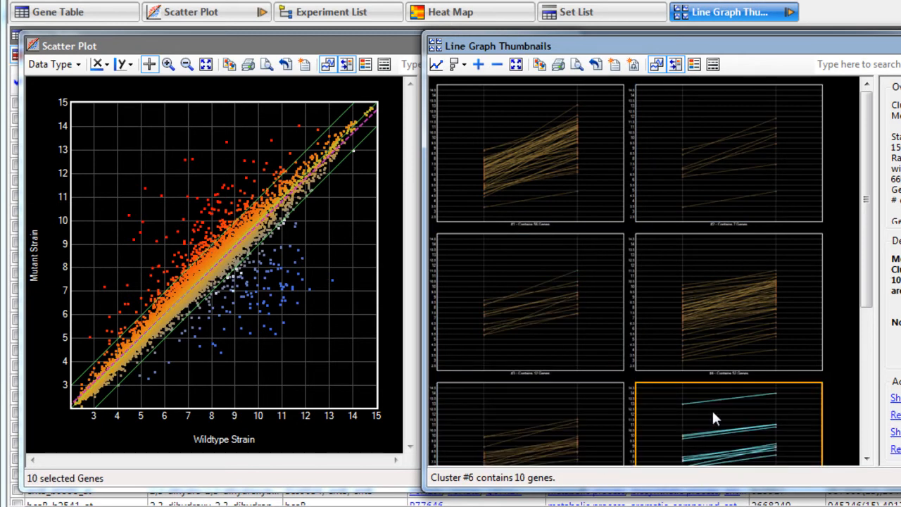